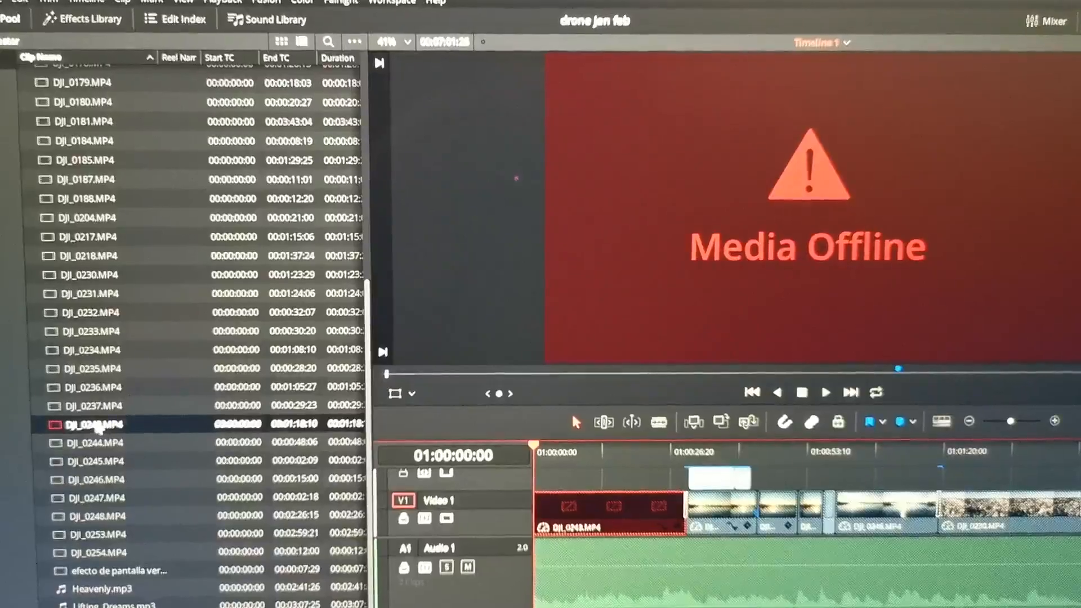
Step: Open the context menu for the offline DJI_0243 clip in the Media Pool
right_click(92, 424)
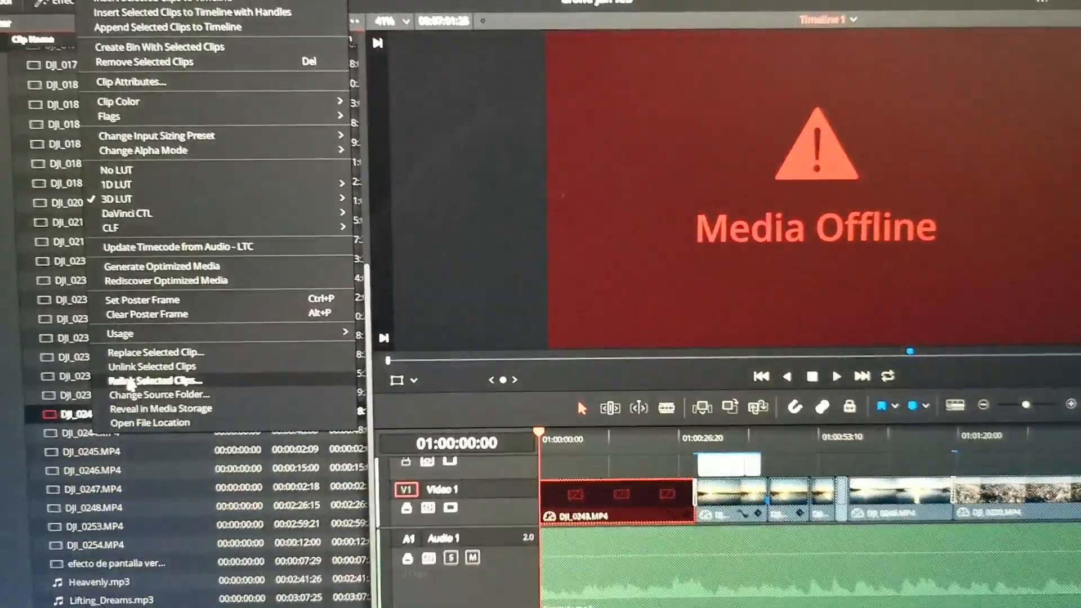
Step: Relink DJI_0243 via Change Source Folder to the footage folder in Dokumenter (D:) > Videoer
click(159, 394)
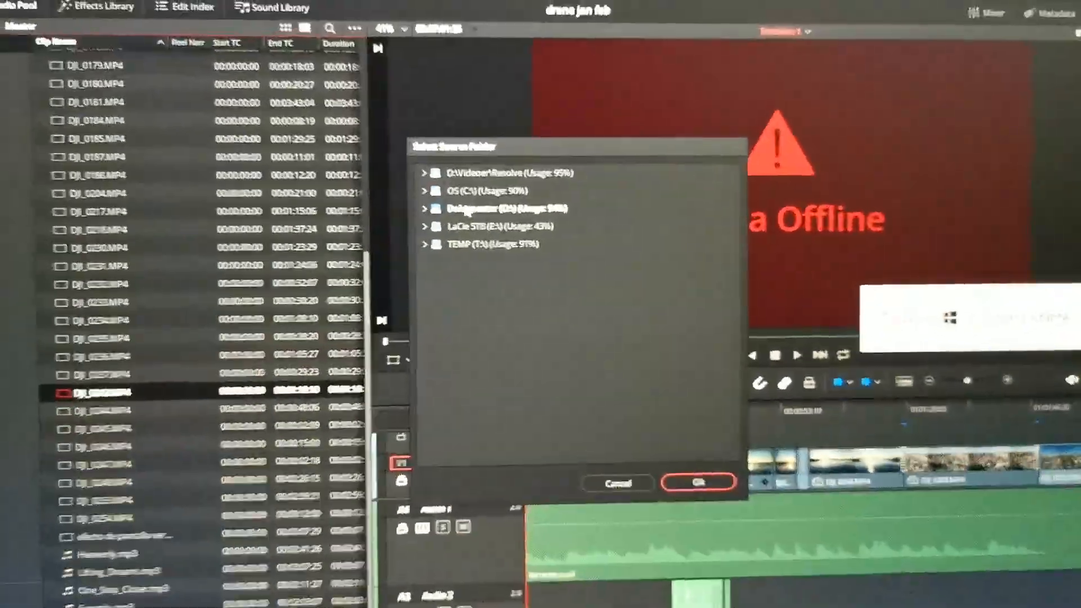
click(503, 219)
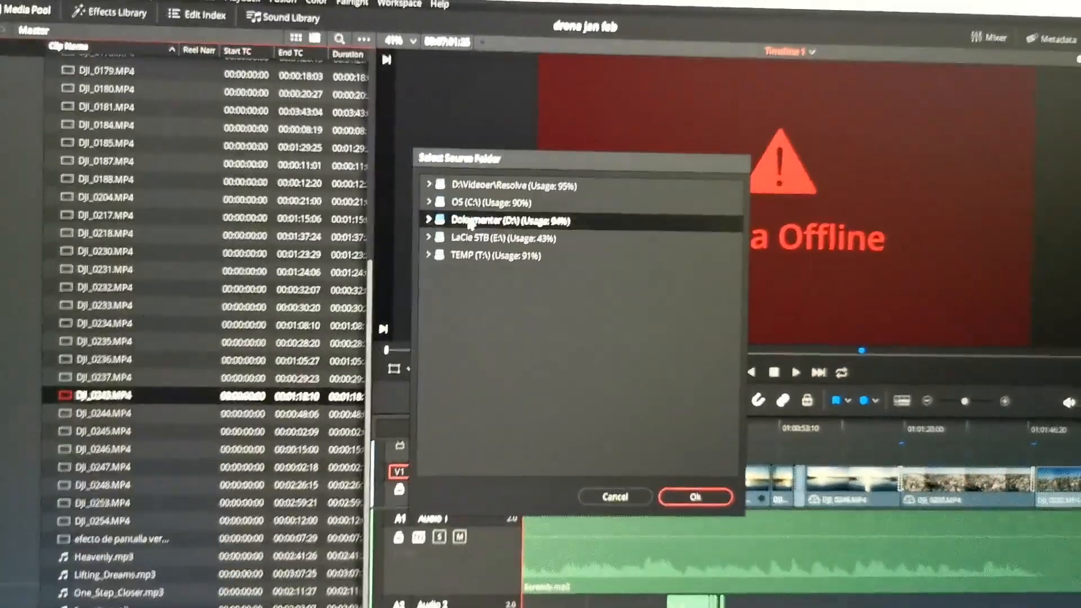
click(428, 220)
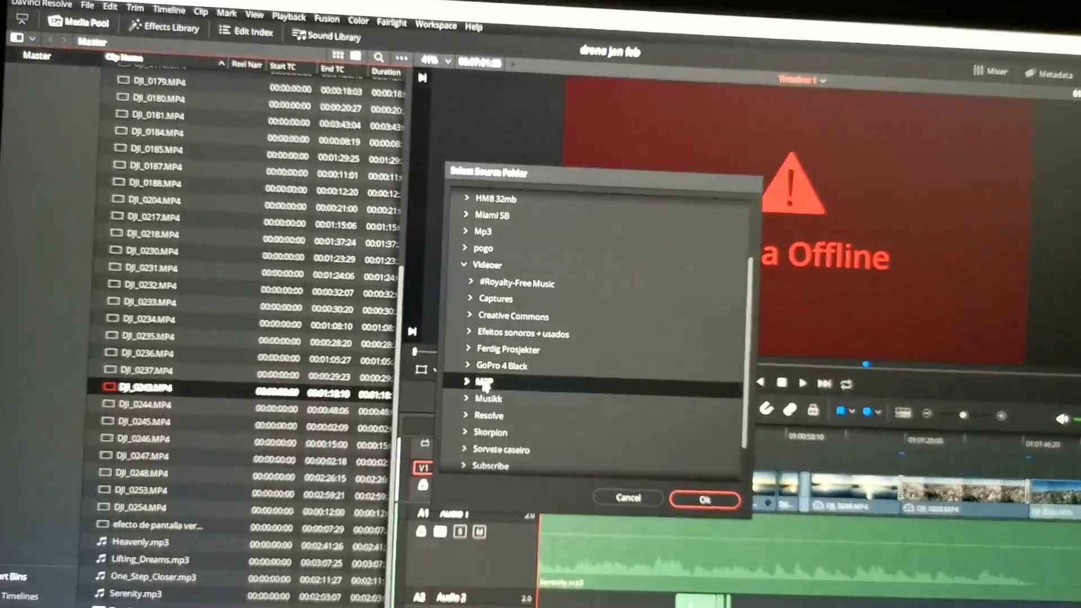
click(471, 381)
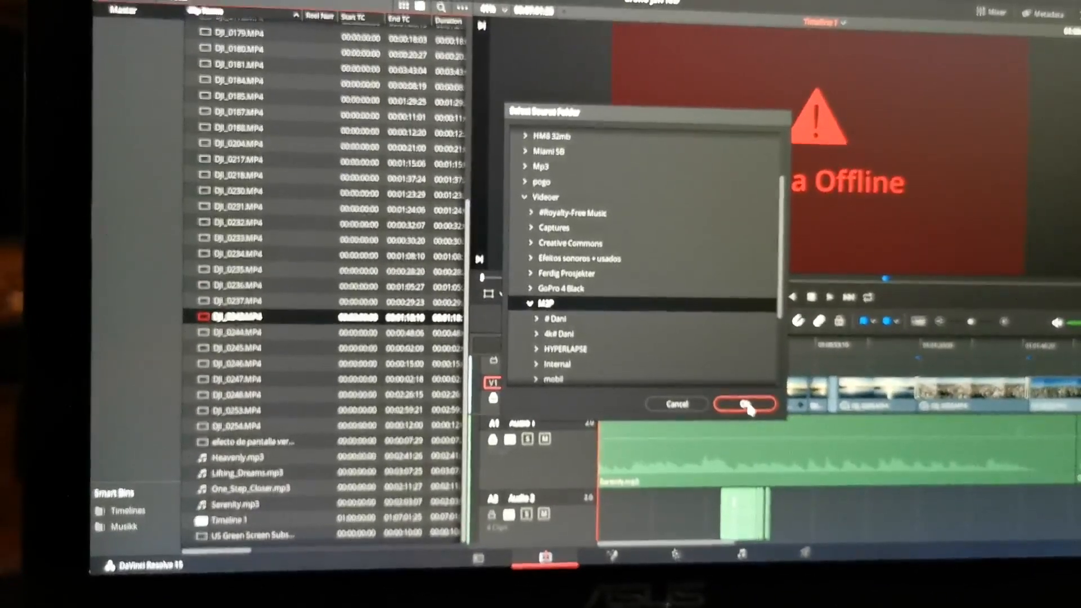
click(745, 404)
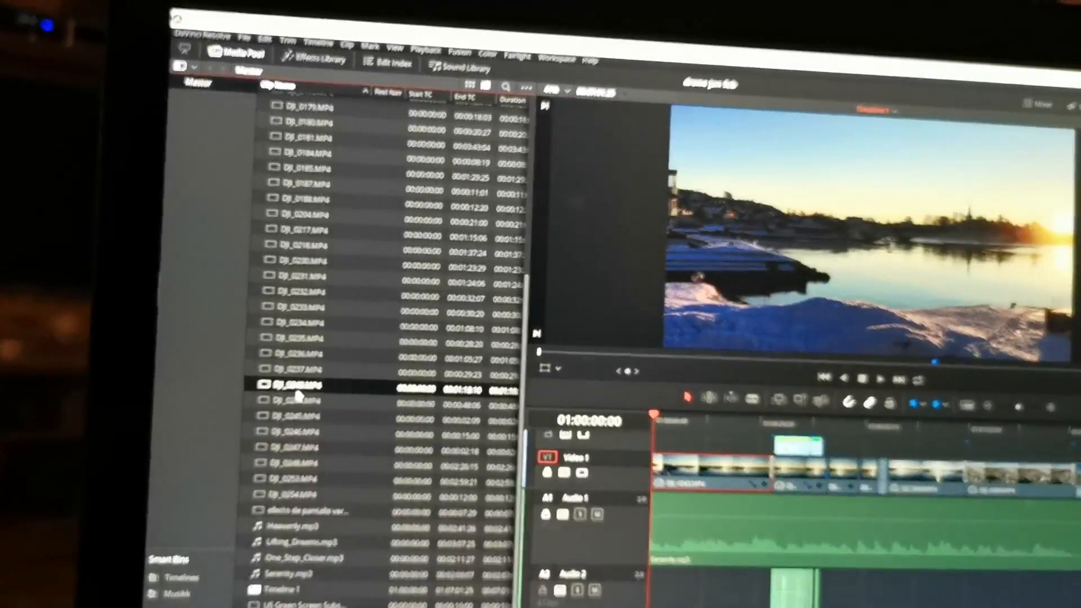
Step: Open the context menu again for the relinked DJI_0243 clip in the Media Pool
right_click(296, 385)
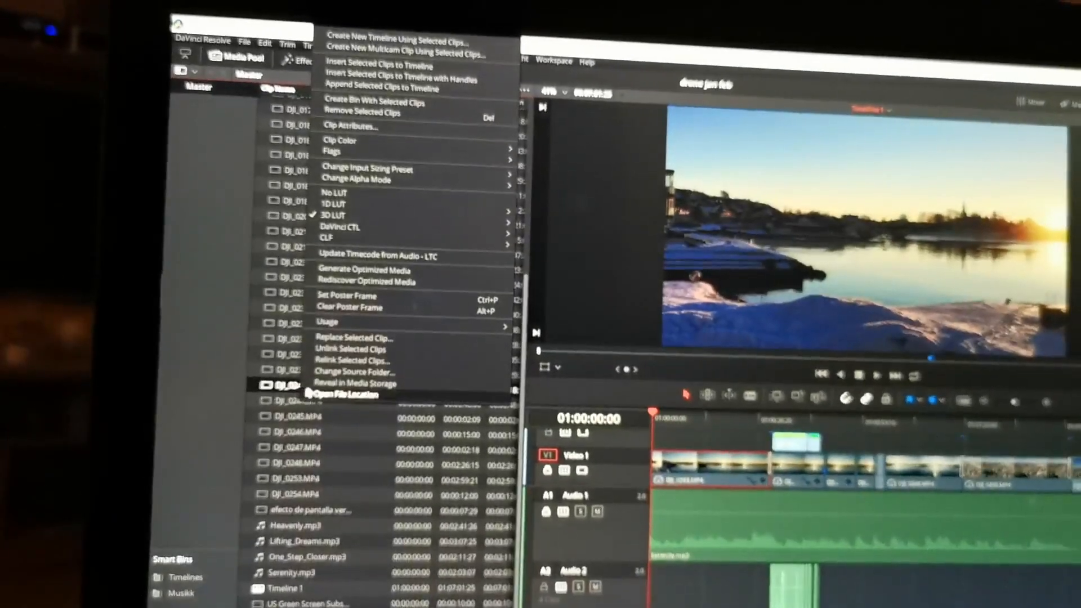